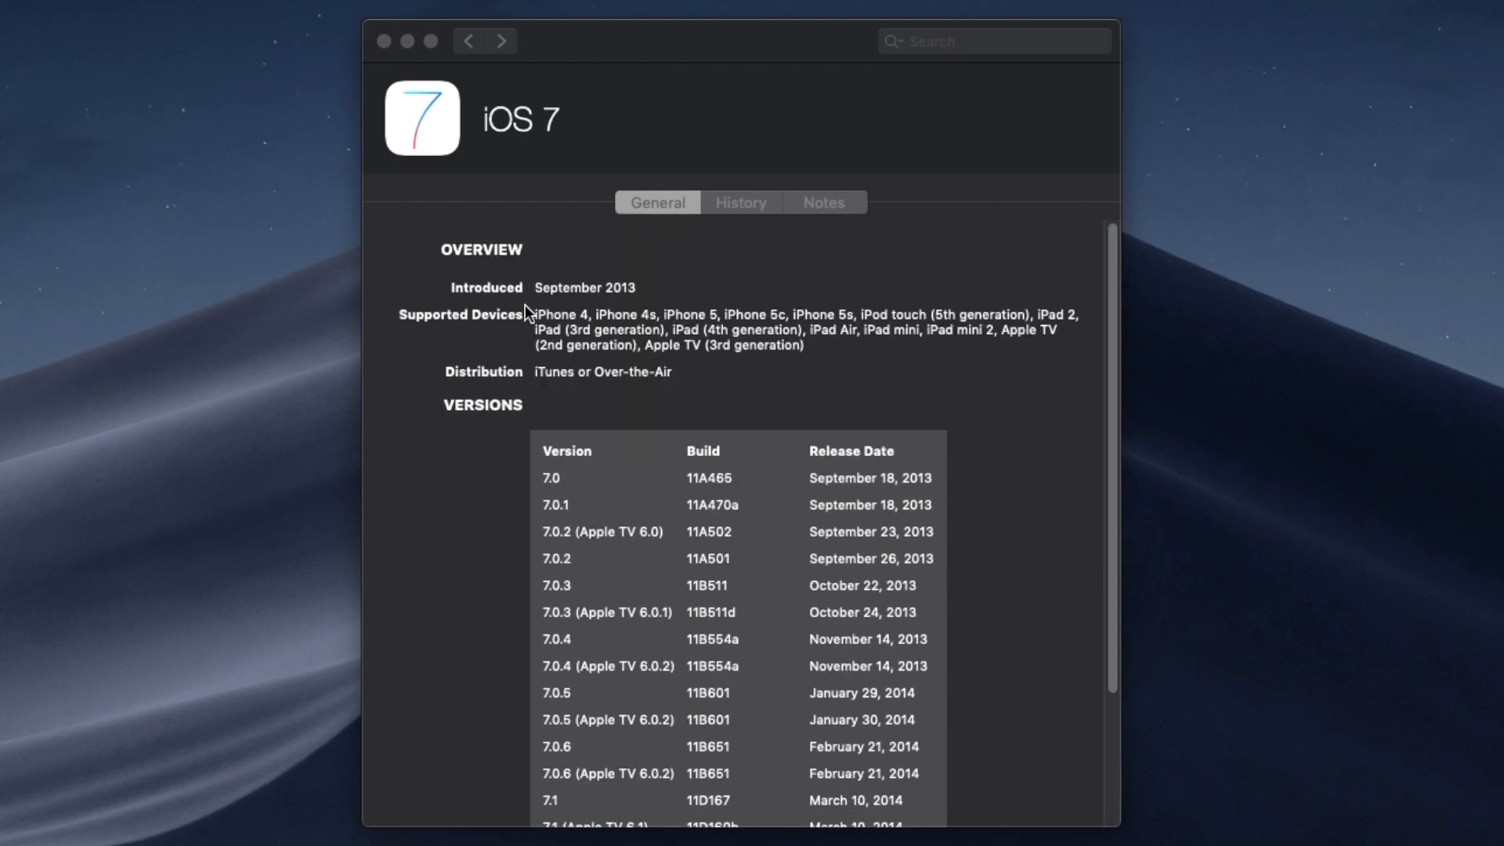
mouse_move(817, 324)
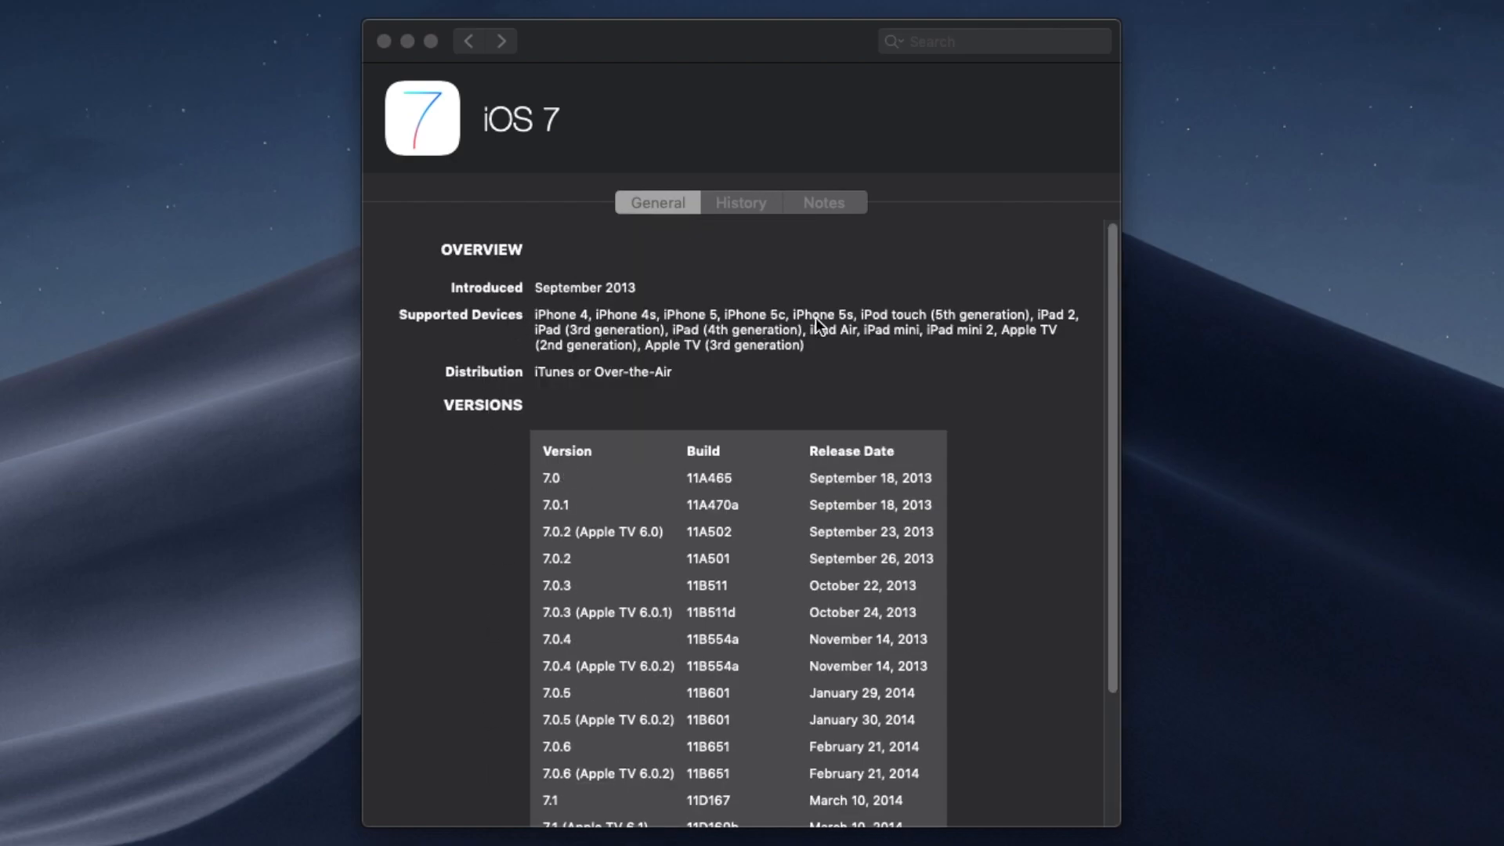